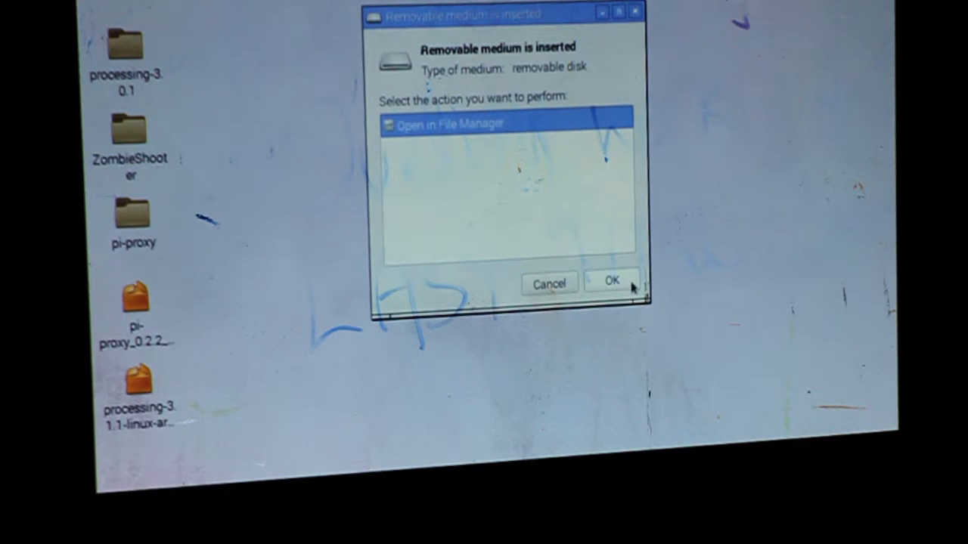
pyautogui.moveTo(549, 285)
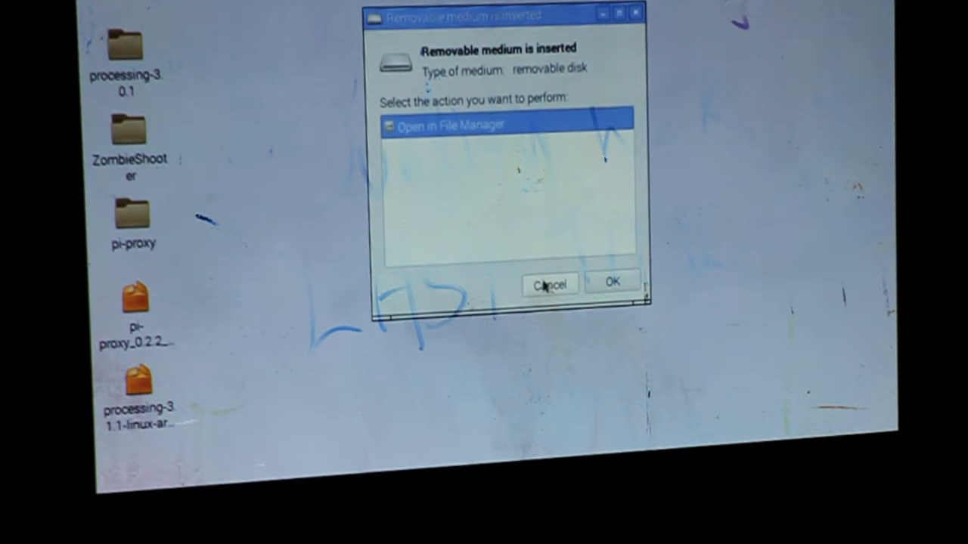
# Cancel the 'Removable medium is inserted' prompt without opening the new disk.
pyautogui.click(549, 283)
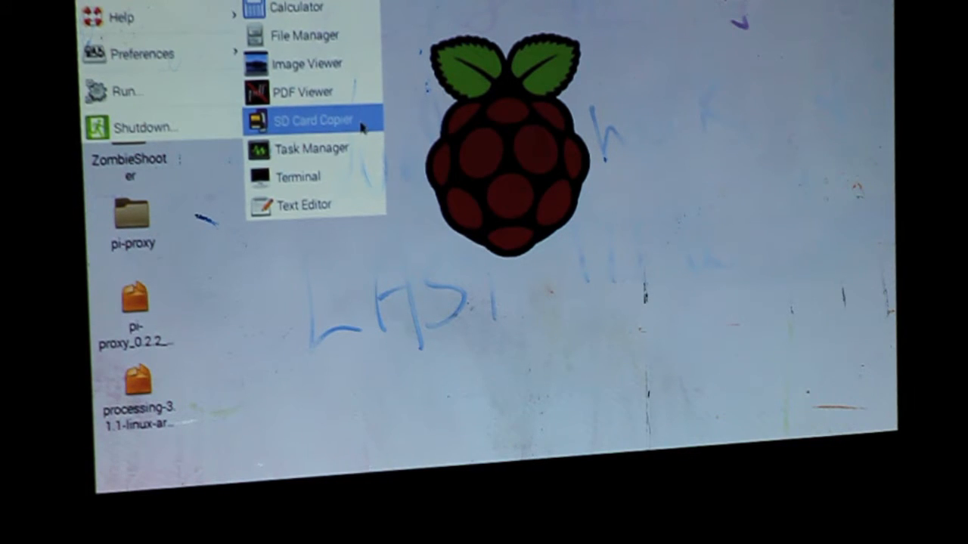
# Launch SD Card Copier from the Accessories menu.
pyautogui.click(306, 120)
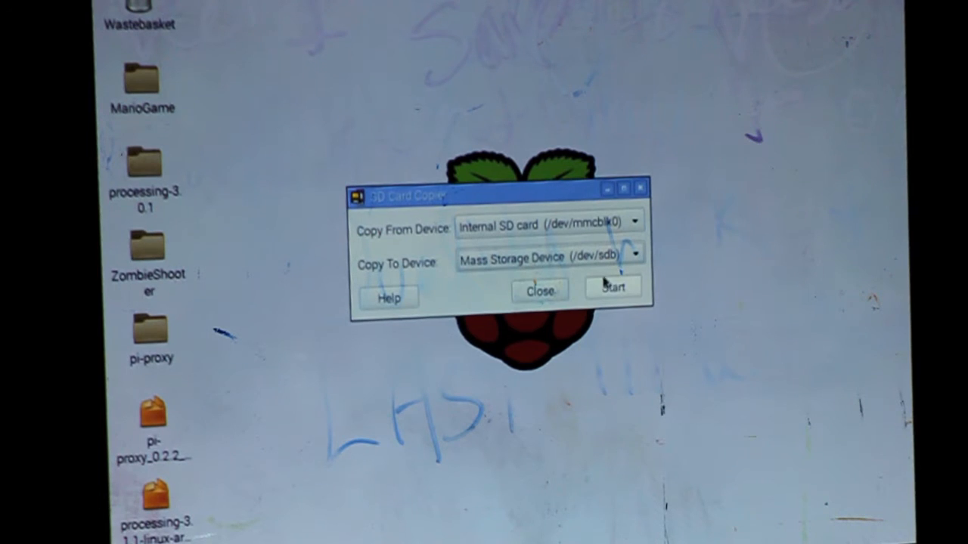
# Start copying the internal SD card (/dev/mmcblk0) to /dev/sdb and confirm erasing it.
pyautogui.click(611, 287)
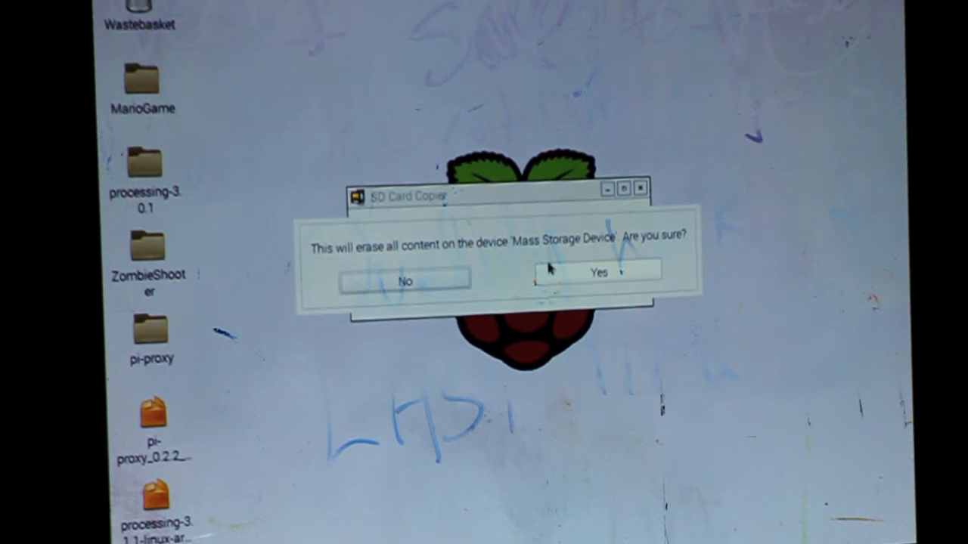
pyautogui.click(597, 272)
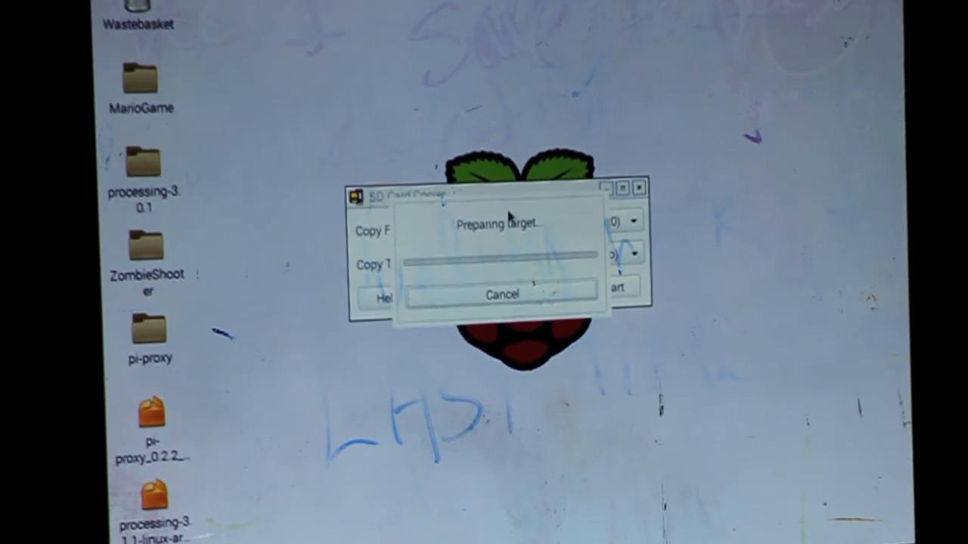